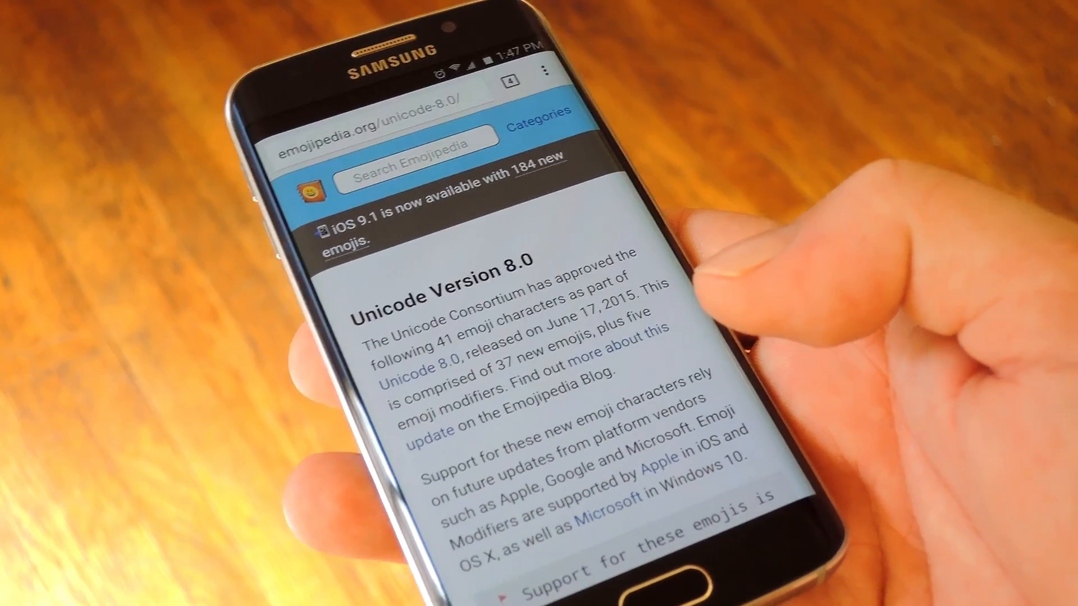
- Scroll down the Emojipedia Unicode 8.0 page before rebooting the phone into TWRP recovery
scroll("down", 3)
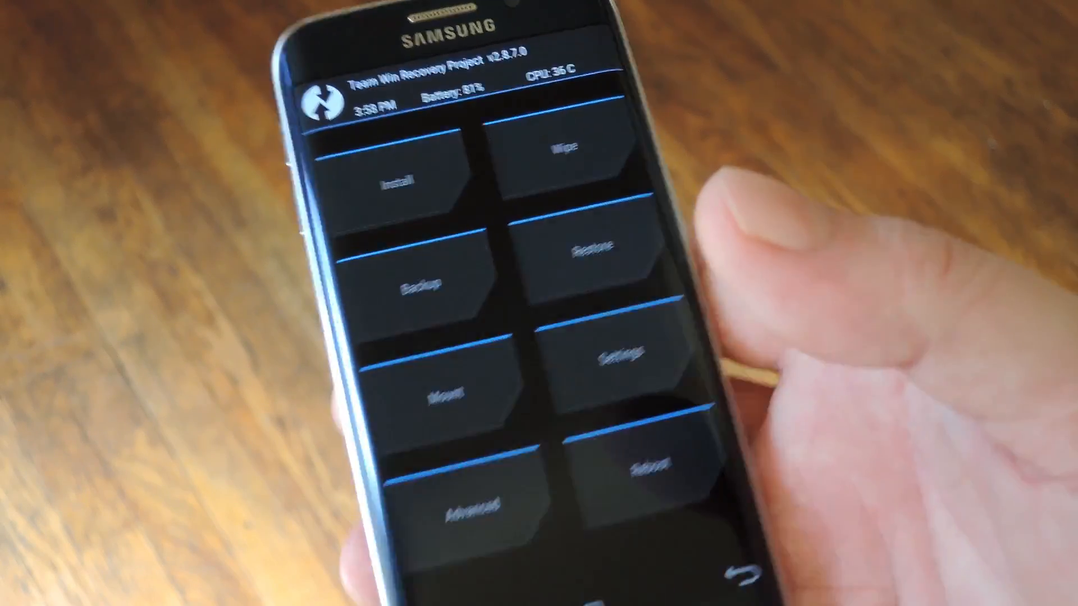
- Install the iOS 9.1 emoji zip from /sdcard/Download via TWRP's Install option
left_click(396, 178)
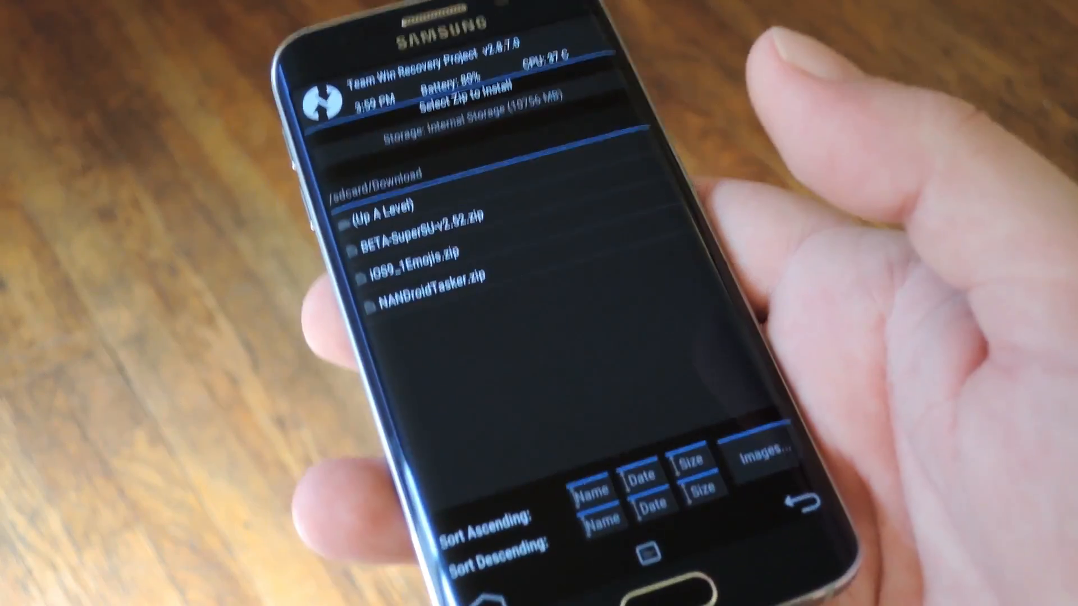
left_click(412, 272)
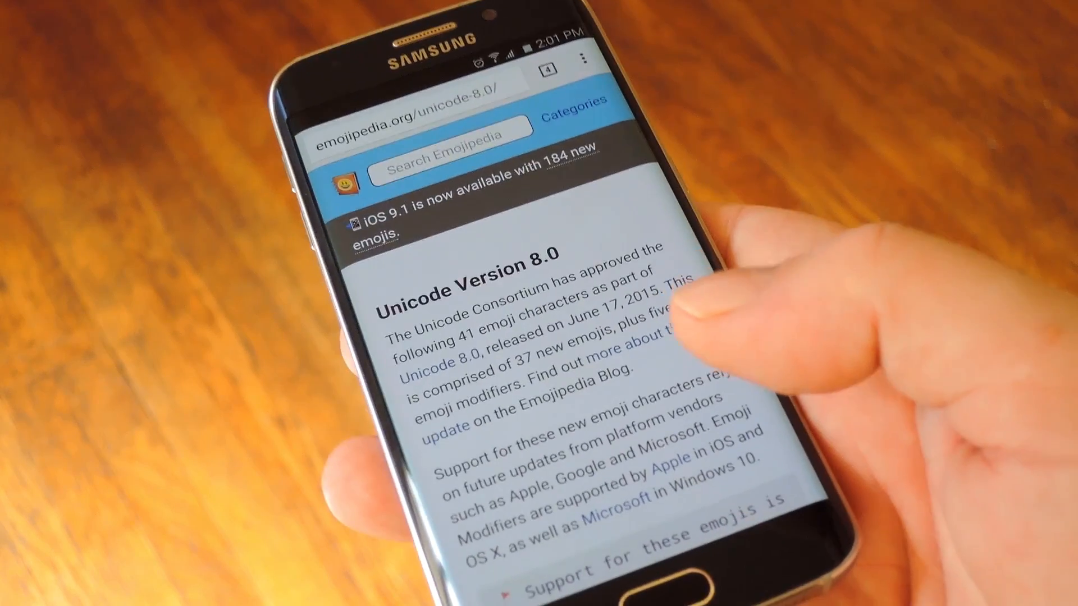
- Scroll the Emojipedia page down to the Unicode 8.0 emoji list (Hugging Face, Thinking Face, Nerd Face)
scroll("down", 3)
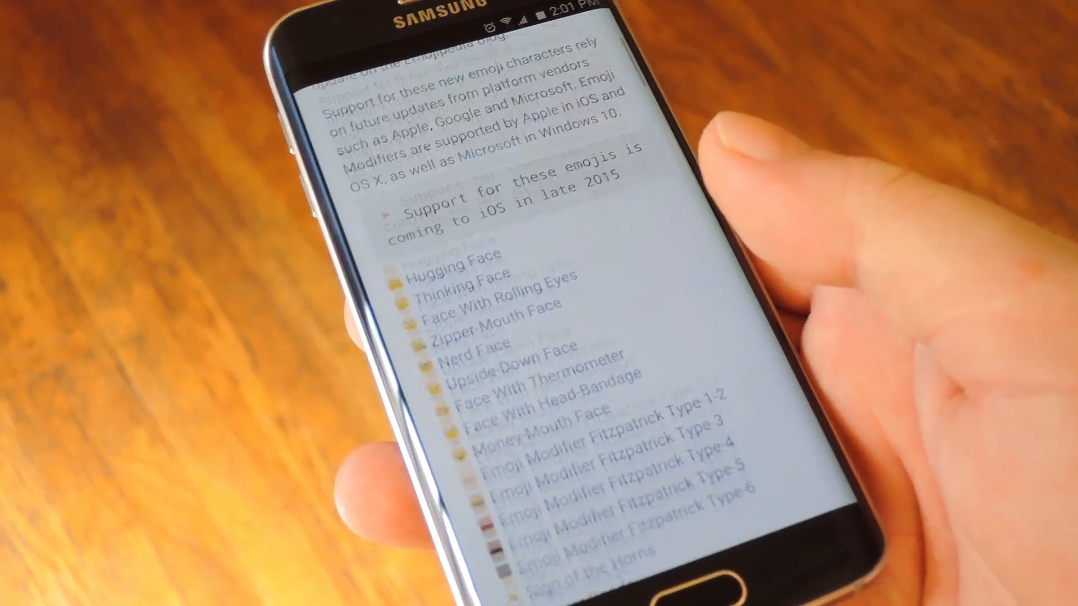